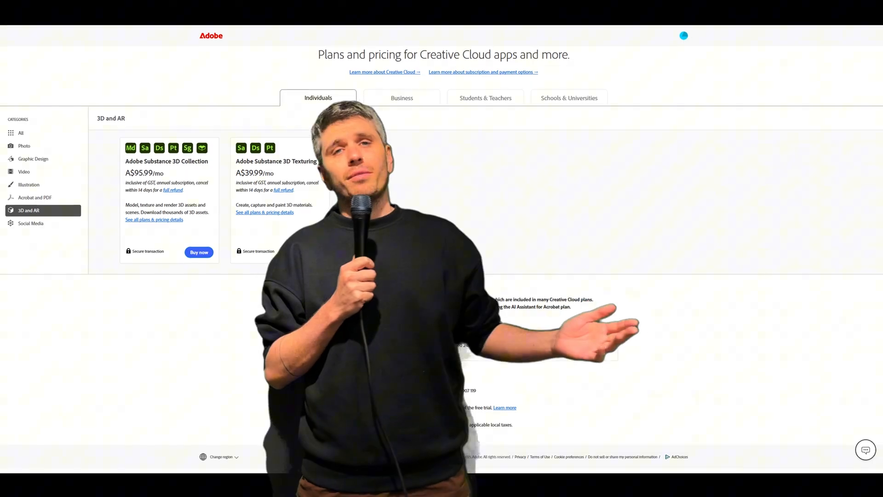
- Search Google Images for concrete barricade dimensions and enlarge the Concrete Jersey Barrier drawing
scroll("down", 3)
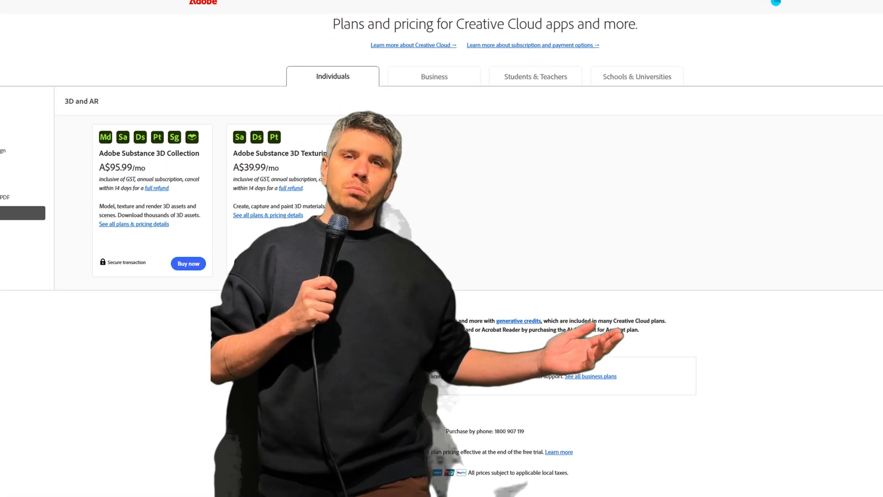
scroll("down", 3)
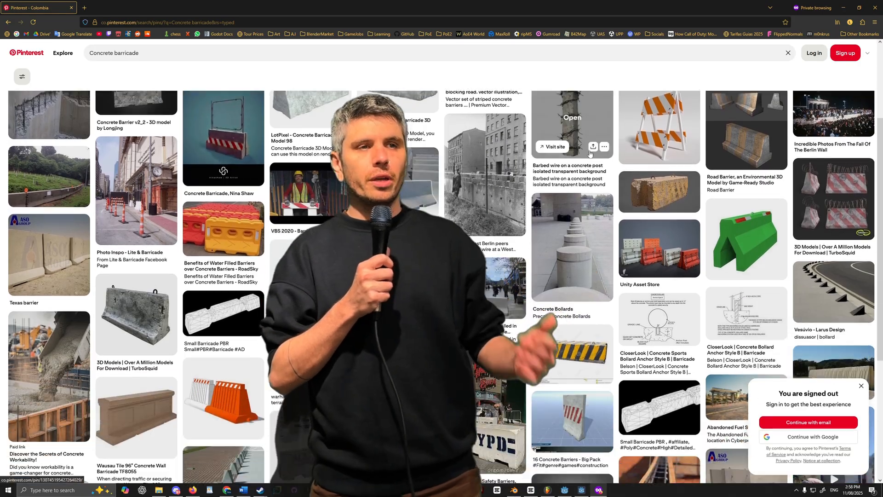
scroll("down", 3)
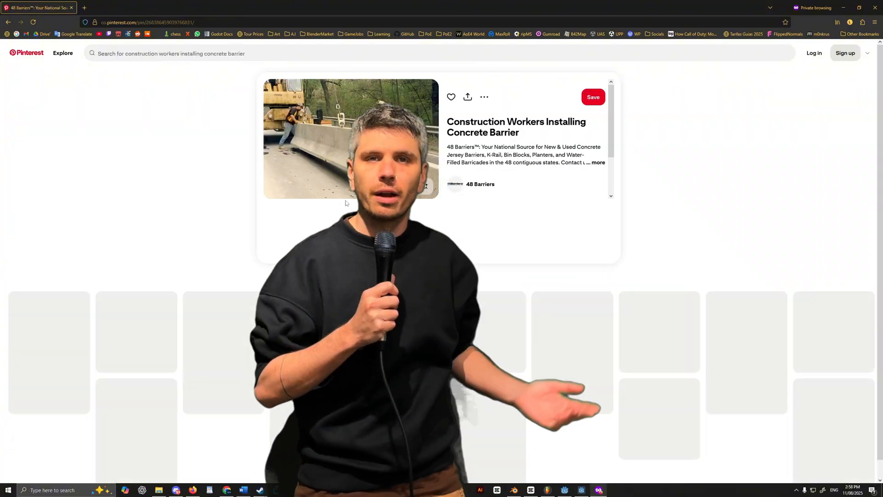
type("concrete3 barricade dimensions")
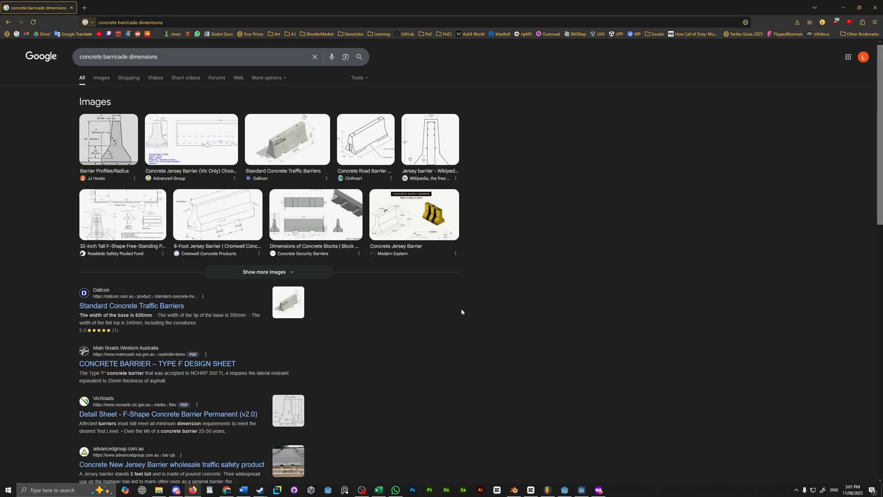
left_click(191, 139)
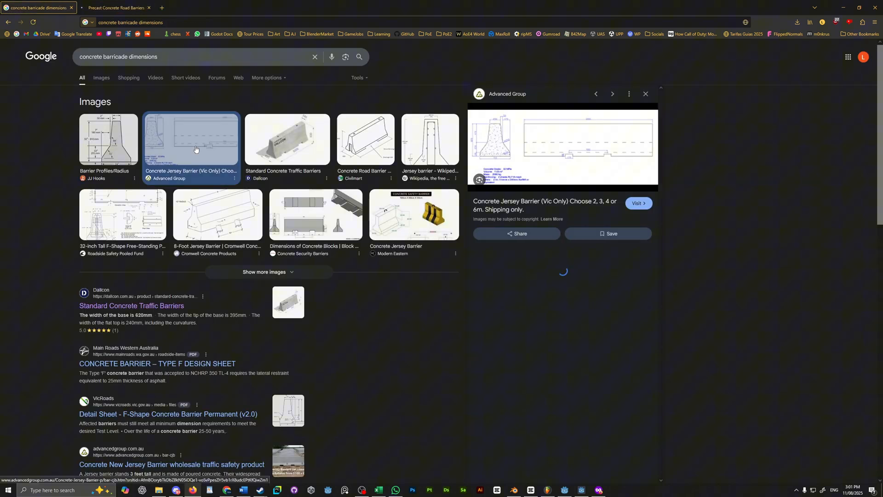
left_click(636, 203)
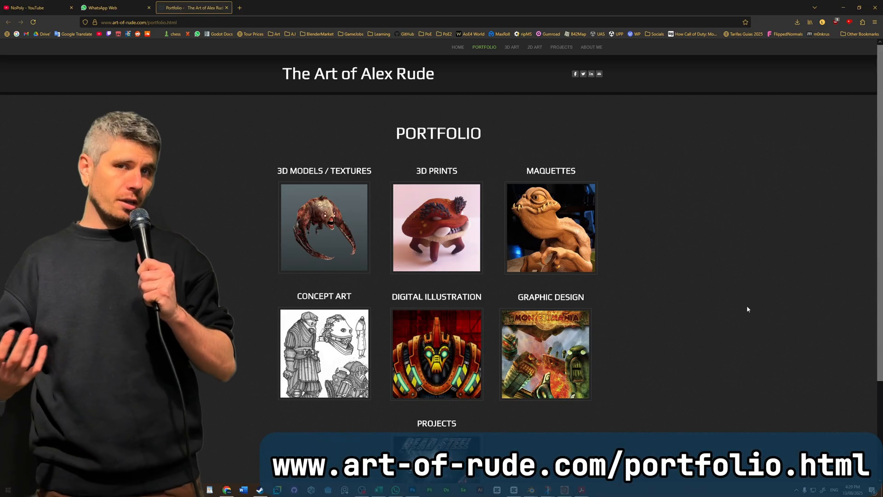
- Scroll down through the Sketch Book drawings on the Concept Art page
scroll("down", 3)
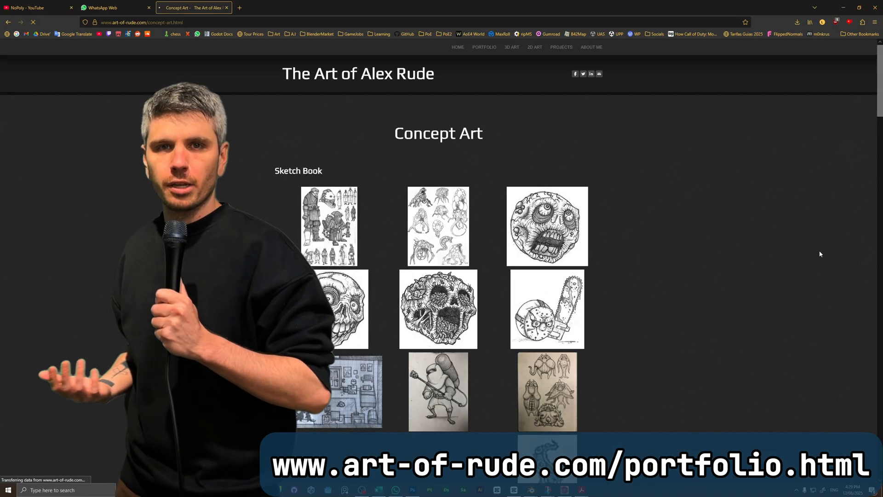
scroll("down", 3)
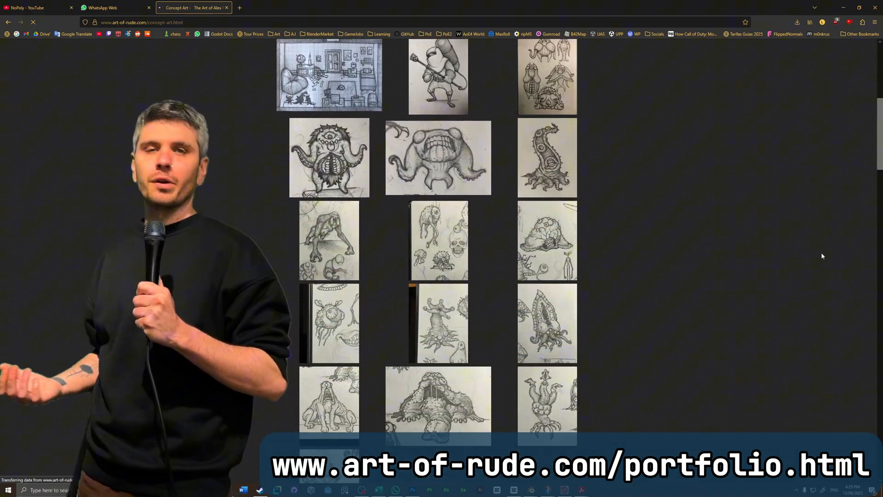
scroll("down", 3)
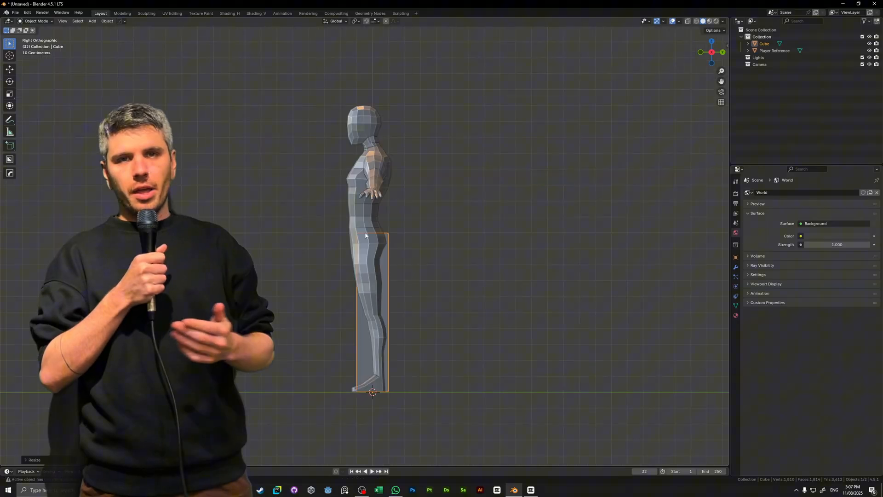
- Toggle the Cube into Edit Mode to compare its height against the Player Reference figure
key("Tab")
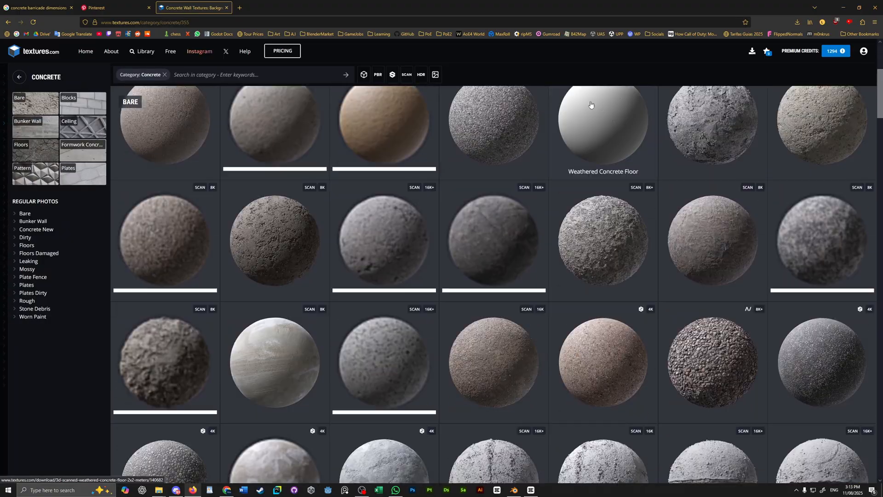
- Scroll the textures.com Concrete category, then switch to the freepbr.com browser tab
scroll("down", 3)
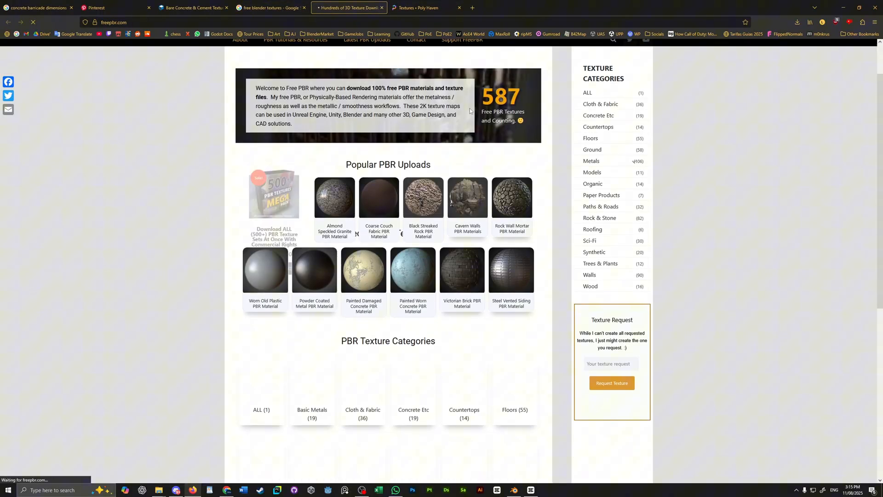
left_click(425, 8)
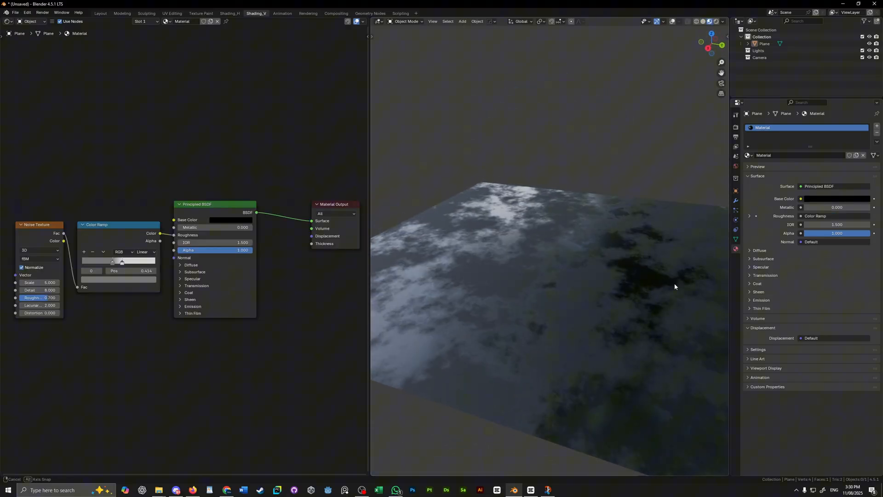
- Orbit around the plane to inspect the noise-driven roughness variation
left_click_drag(112, 260, 131, 261)
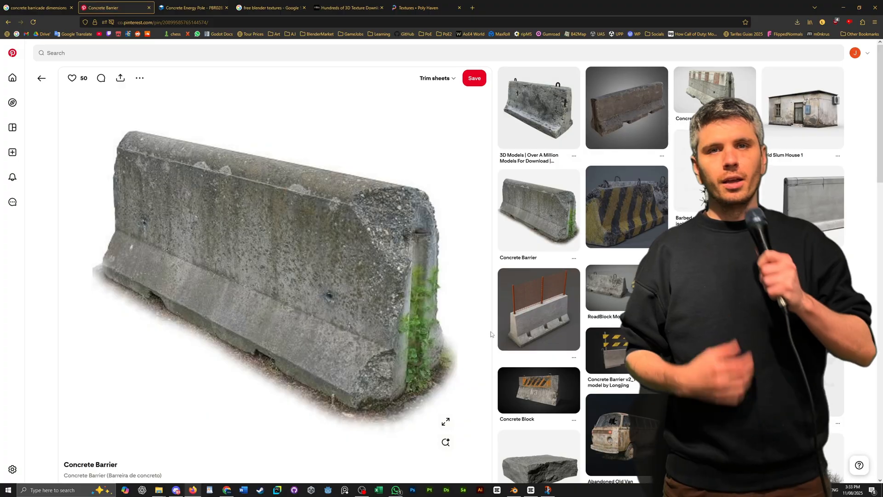
- Scroll the related pins and view the 'concrete barricade 2' weathered barrier reference
scroll("down", 3)
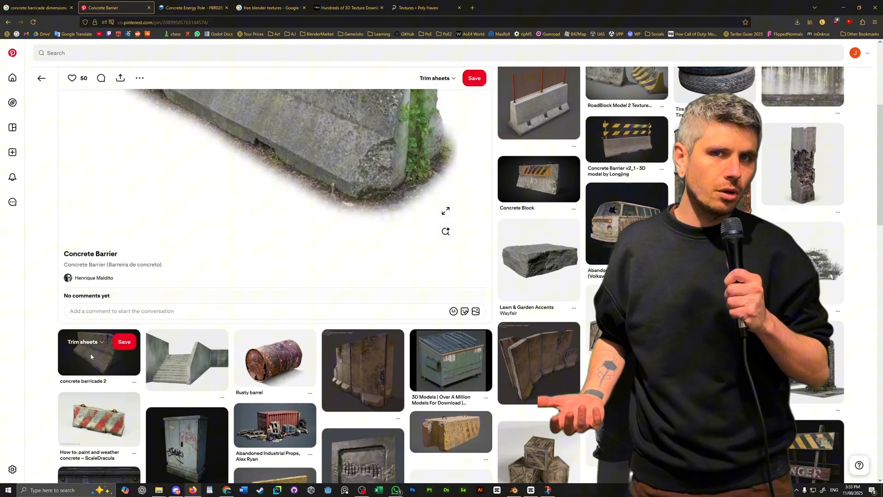
left_click(99, 359)
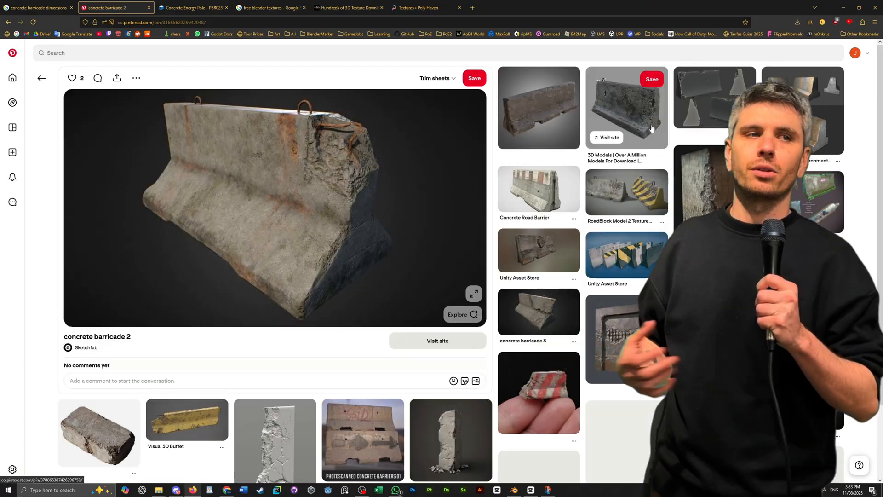
left_click(625, 107)
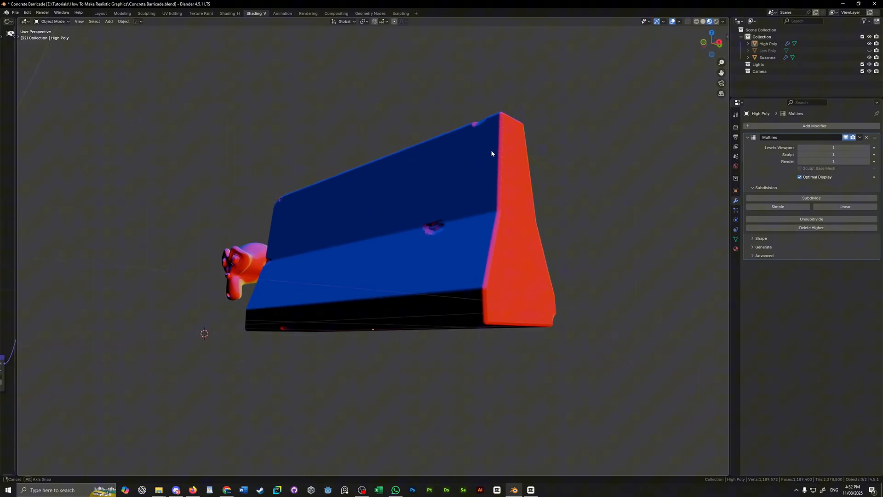
- Orbit around the high- and low-poly barricades, then move to the Sculpting workspace
left_click_drag(491, 154, 598, 164)
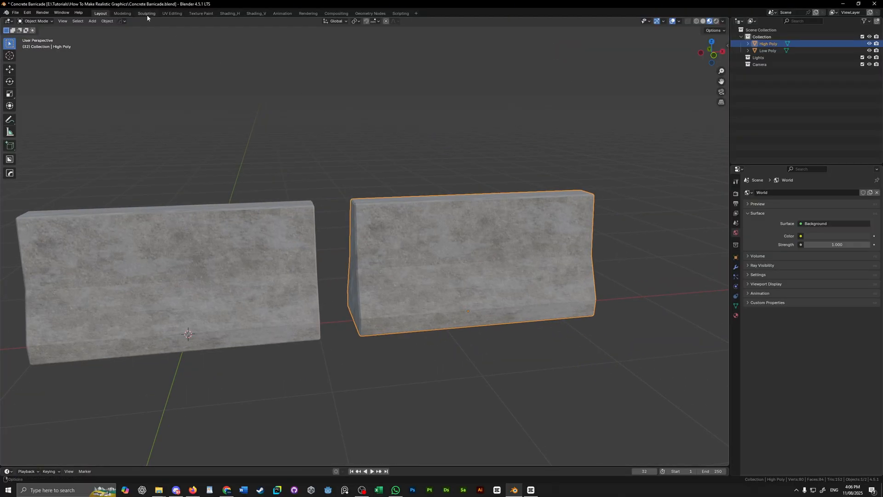
left_click(146, 13)
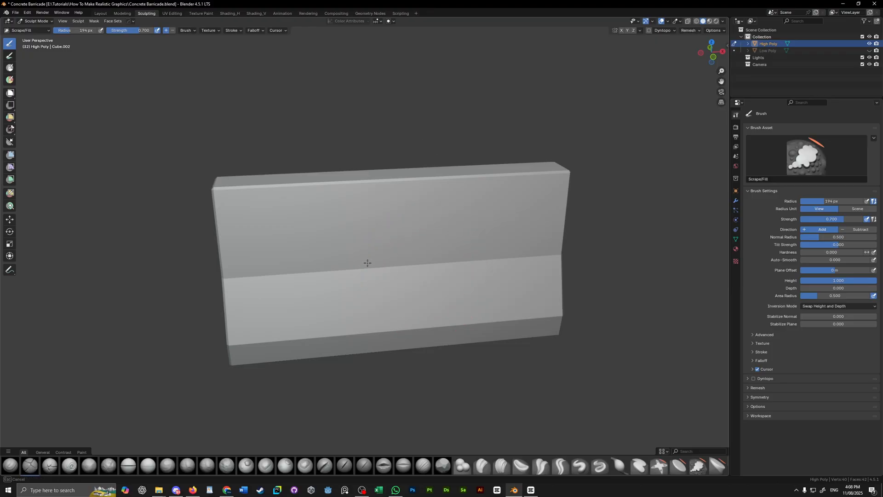
- Voxel-remesh the High Poly mesh at about 0.0145 m detail and carve chips into its edges and corners
left_click_drag(367, 263, 441, 260)
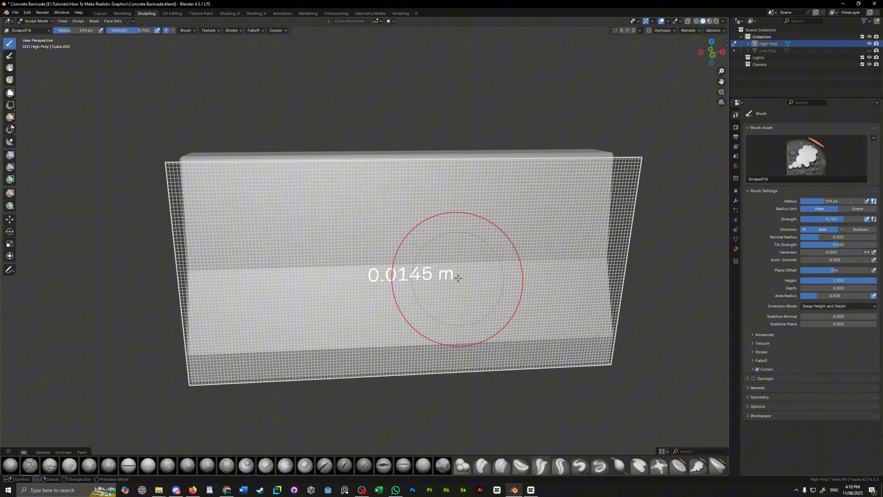
left_click_drag(459, 277, 475, 277)
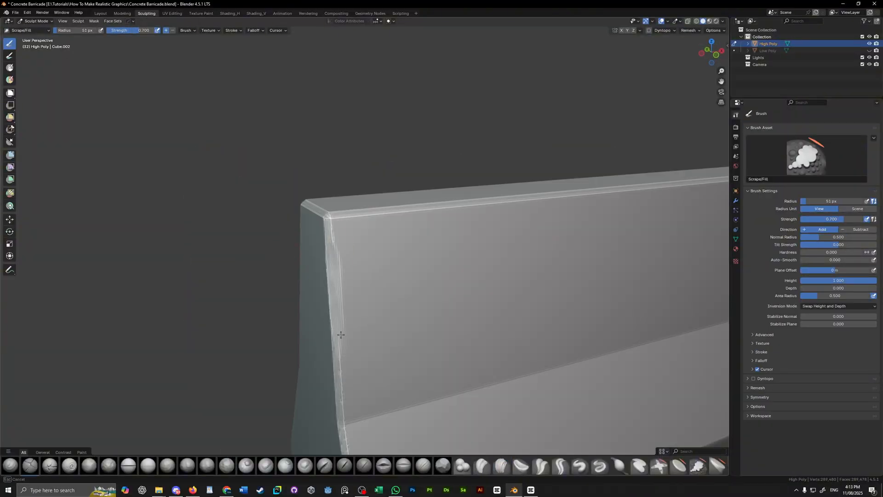
left_click(501, 465)
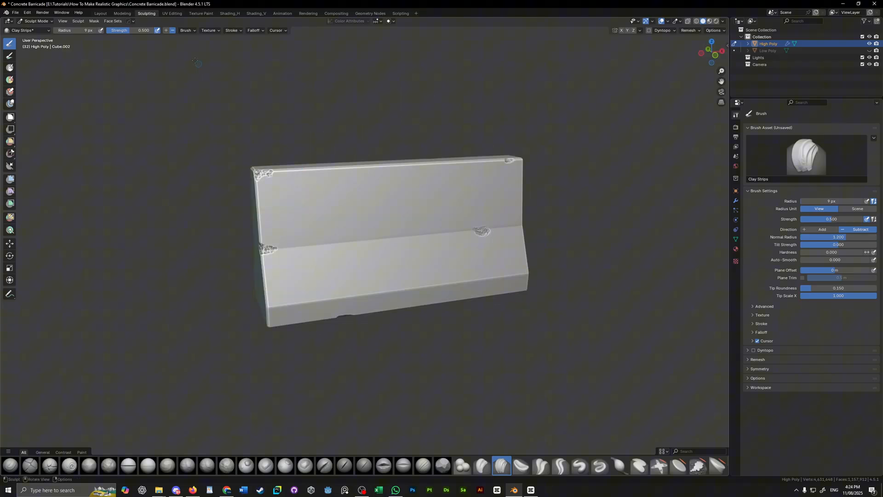
left_click(101, 13)
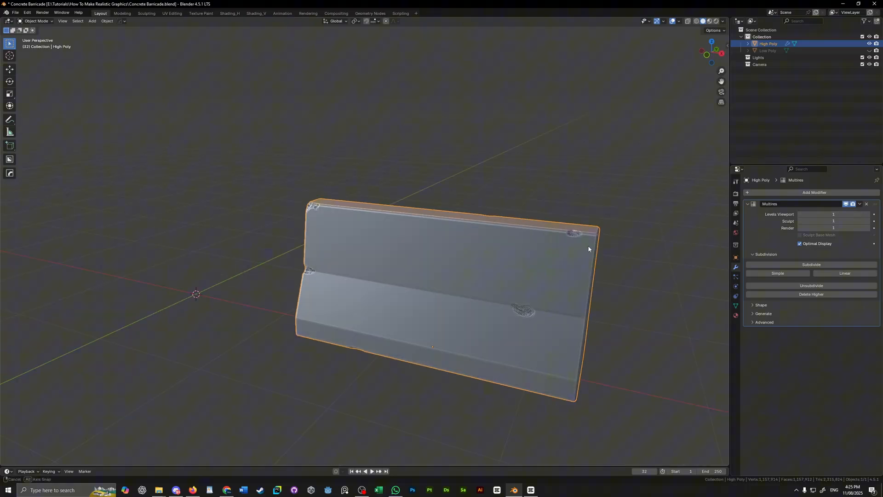
- Bevel the low-poly barricade's outer edges in Edit Mode and return to Object Mode
left_click(255, 13)
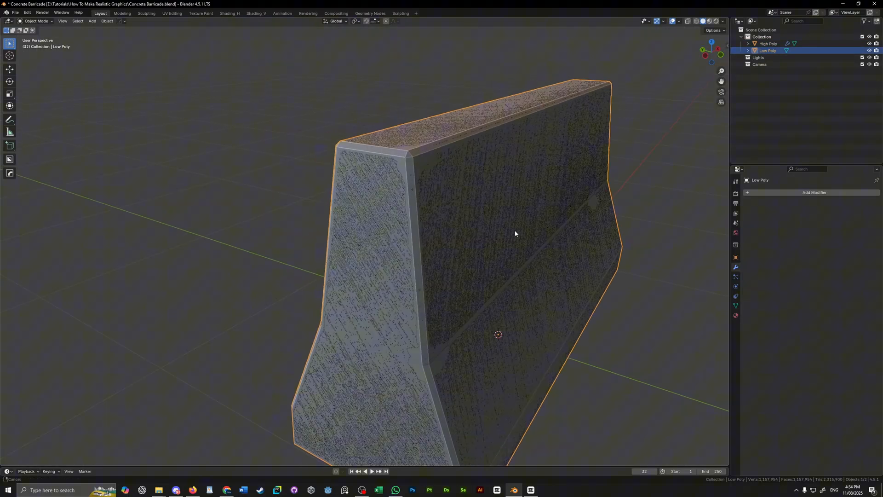
key("Tab")
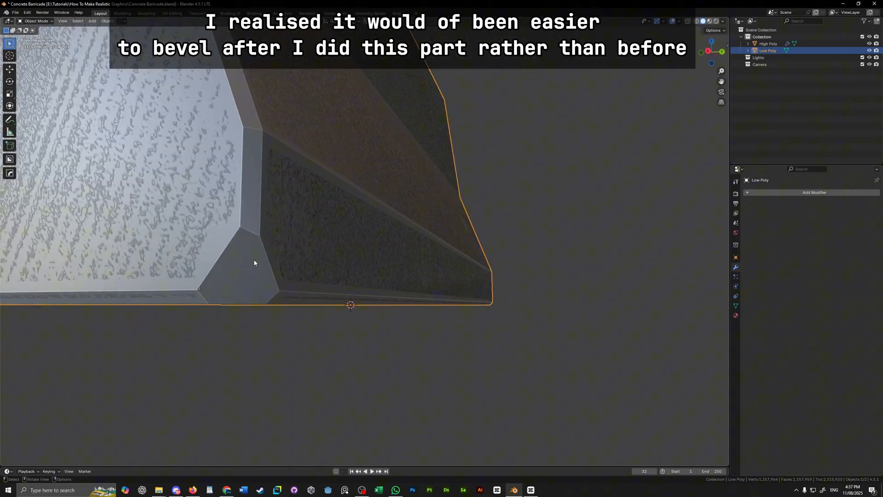
key("Tab")
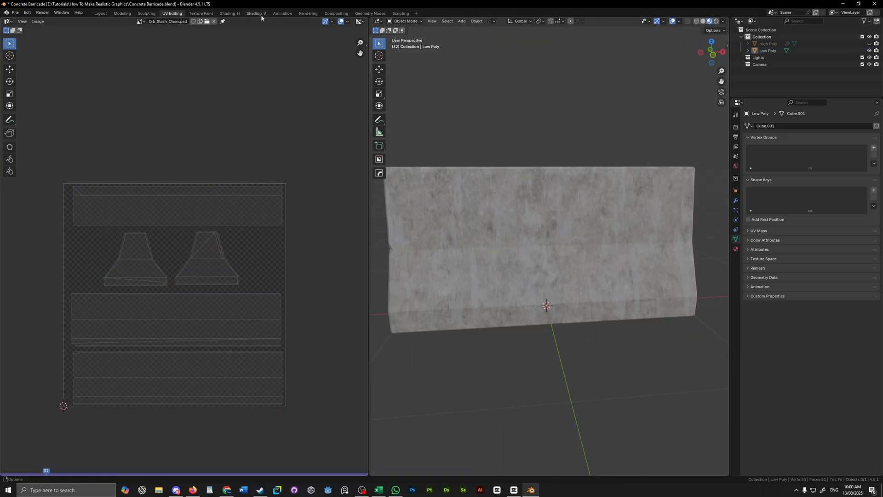
- In the Shading workspace, select the Low Poly object to edit its material nodes
left_click(256, 13)
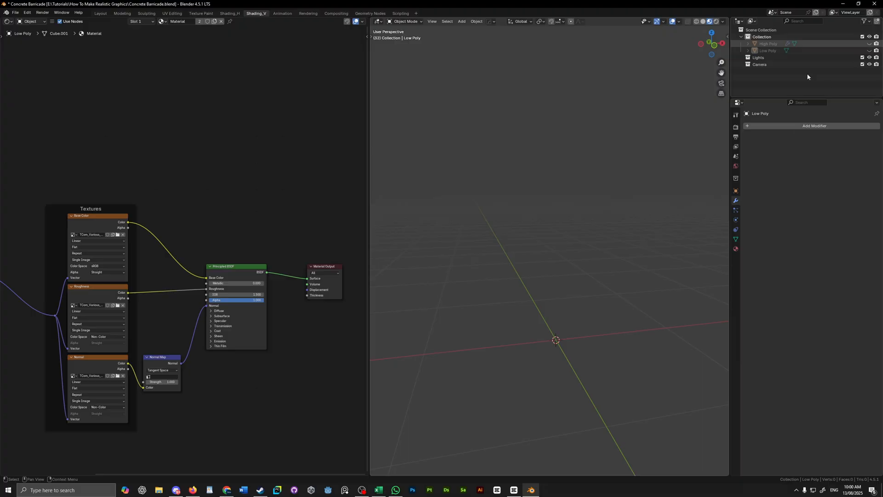
left_click(767, 44)
type("Curve")
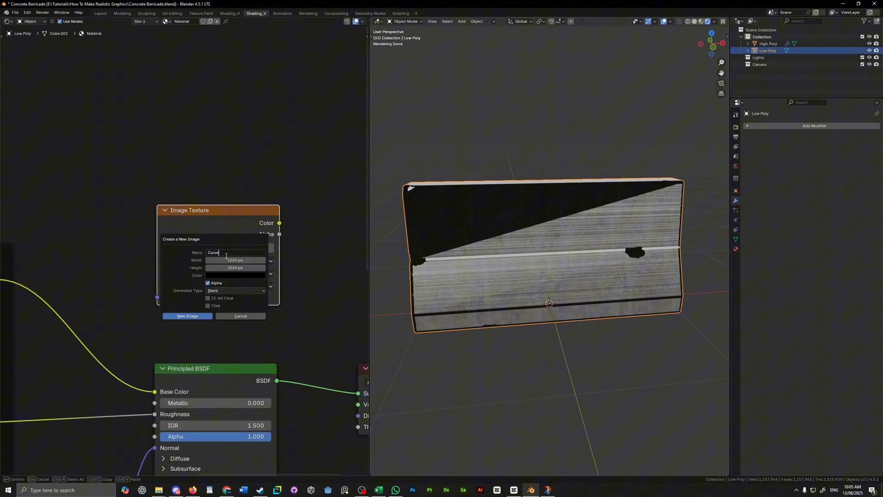
- Set the Curve Map image to Non-Color and choose a different colour management view transform
left_click(237, 311)
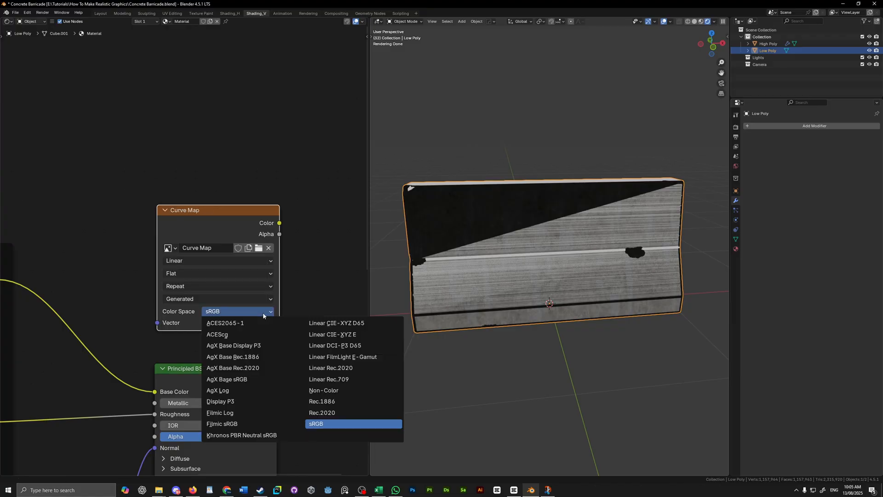
left_click(323, 390)
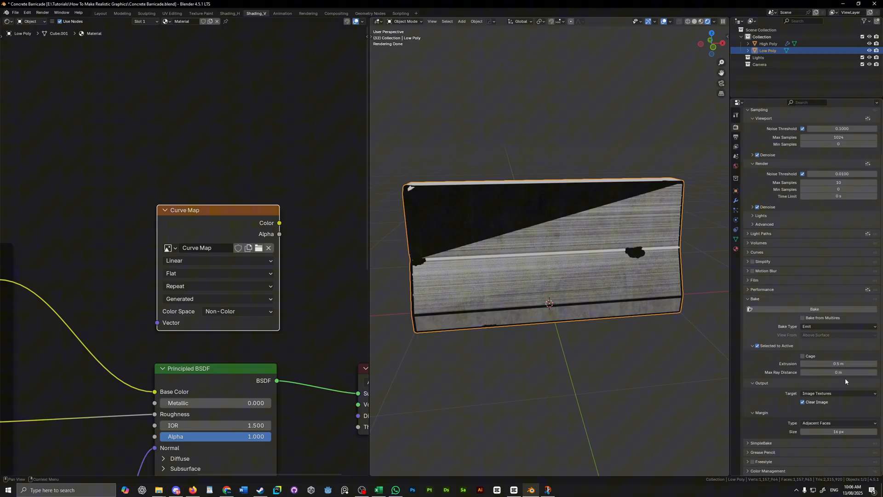
left_click(837, 410)
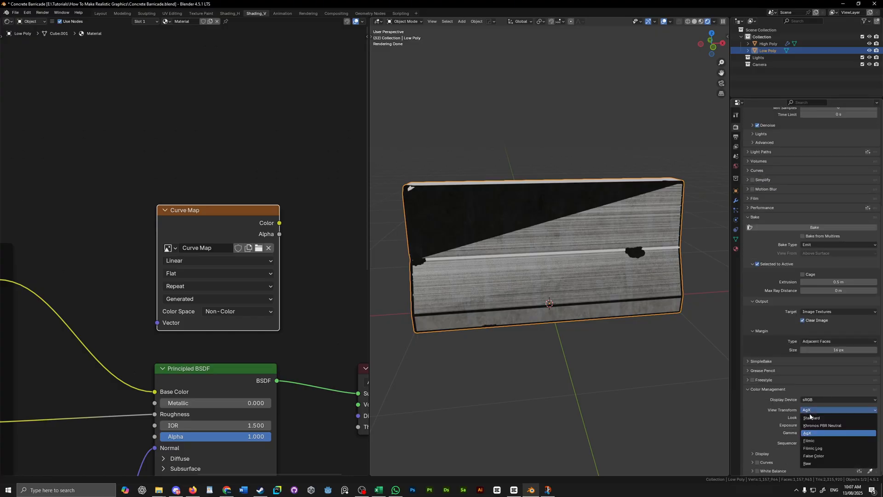
left_click(767, 43)
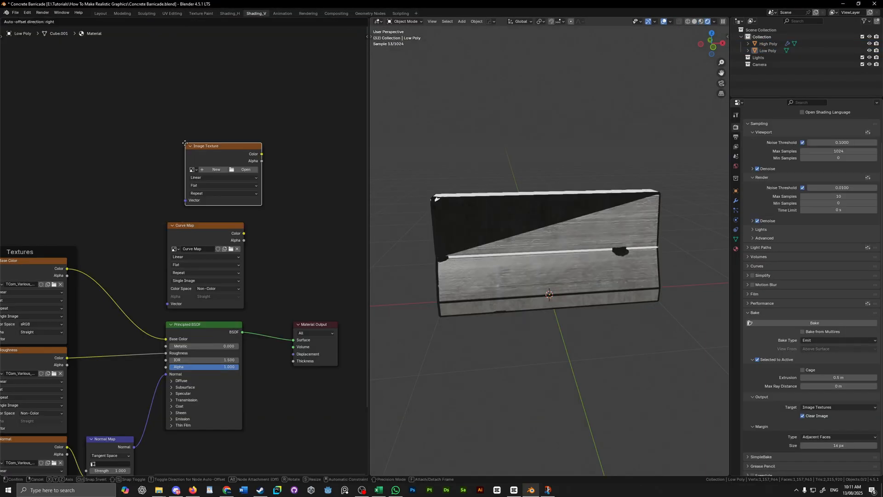
- Create a blank image named Normal and set the bake type to Normal from high to low poly
left_click(215, 169)
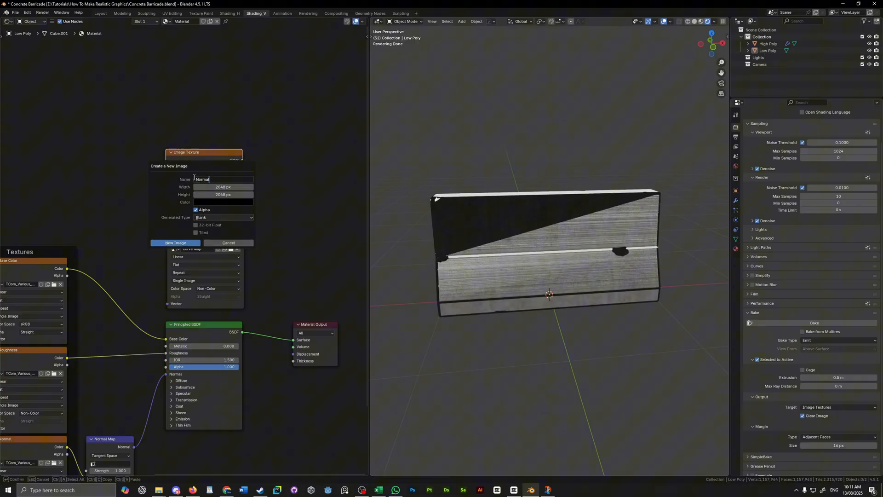
left_click(175, 243)
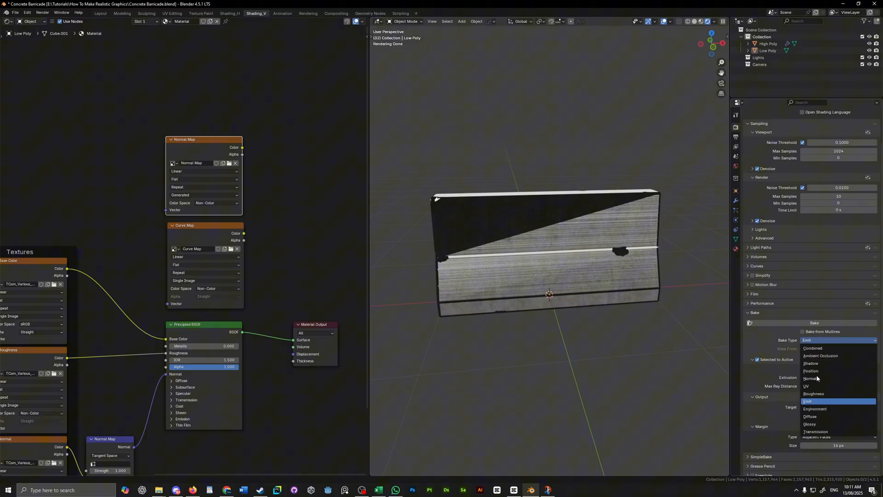
left_click(812, 378)
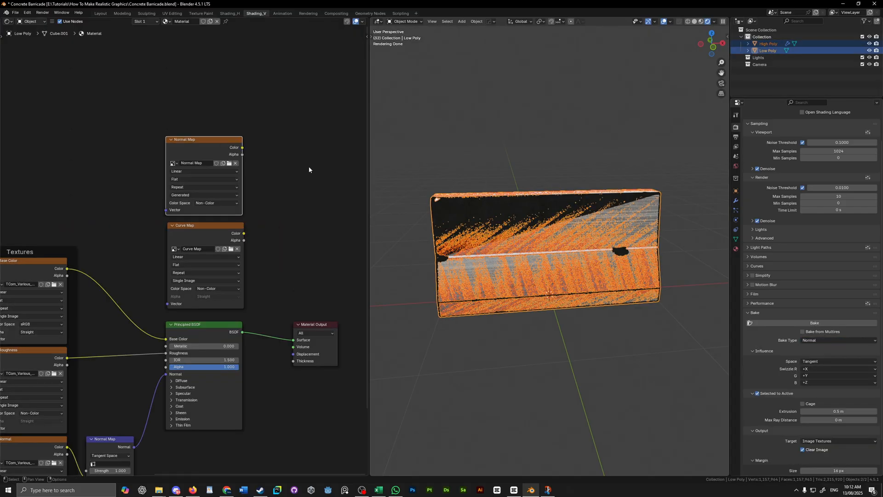
left_click(813, 323)
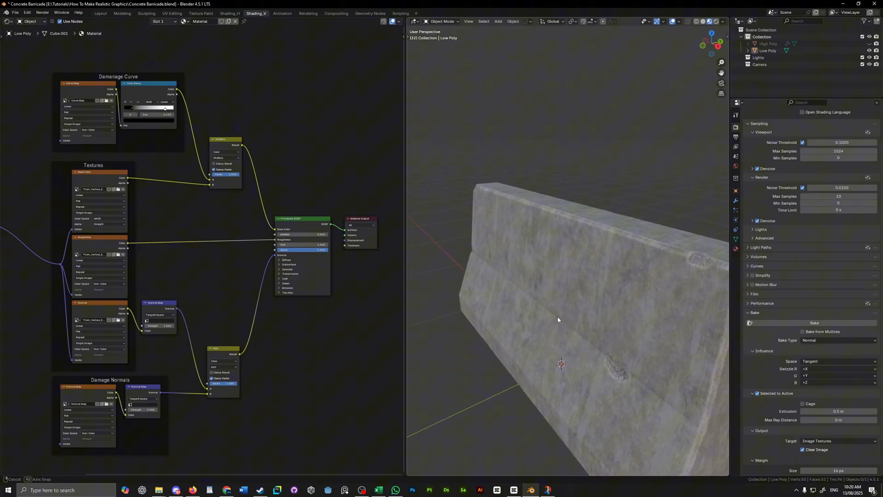
- Switch workspace toward texture painting after wiring the Damage Curve and Damage Normals mixes
left_click(202, 13)
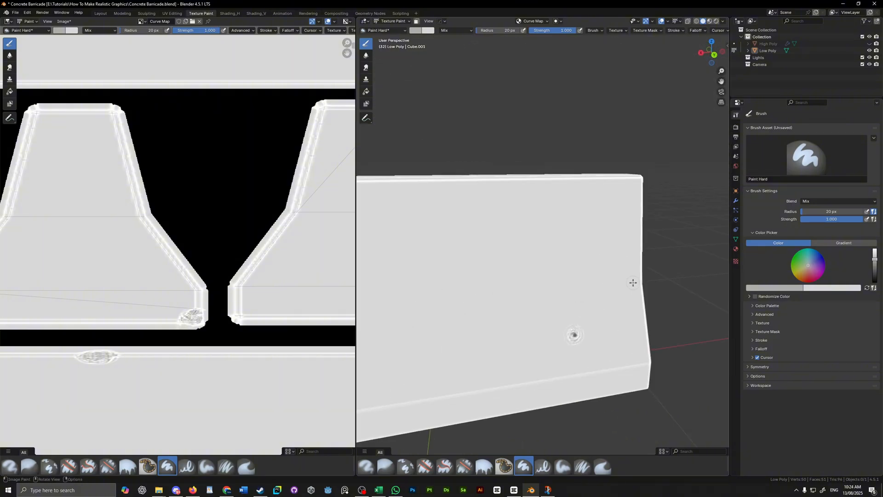
- Paint a white damage mark onto the barricade's Curve Map with the Paint Hard brush
left_click(63, 21)
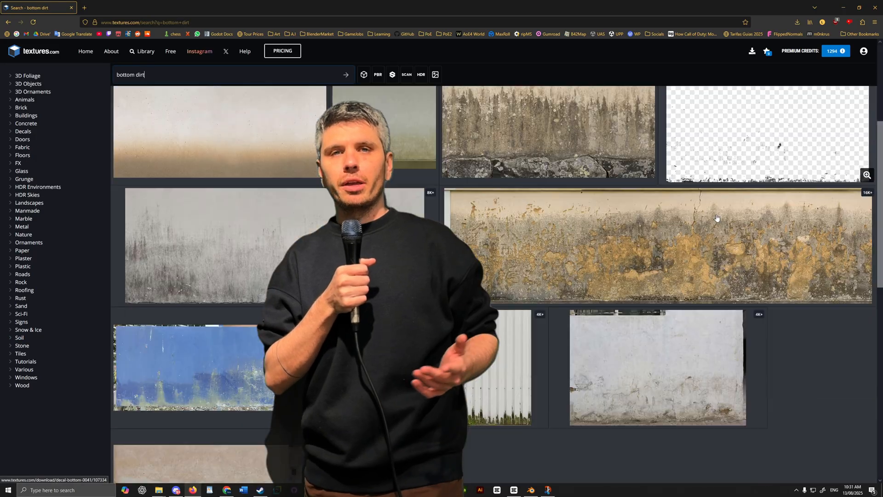
- View the DecalBottom0041 bottom dirt decal and download its masked PNG
left_click(766, 132)
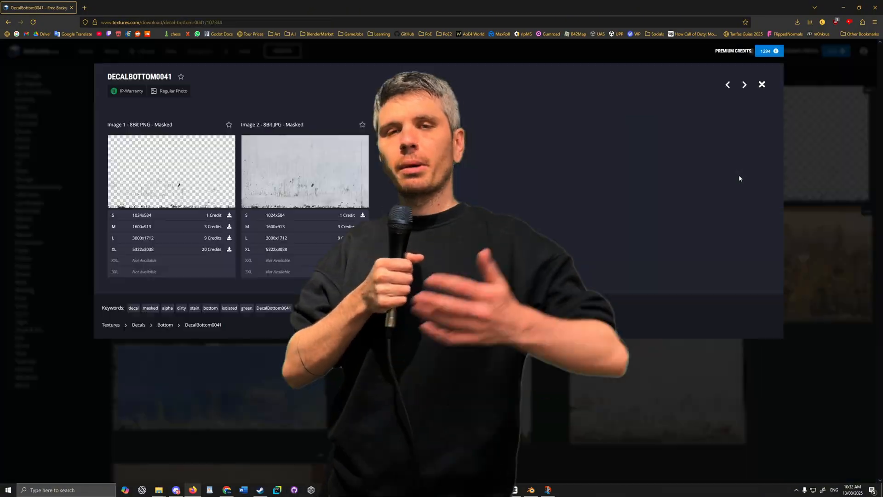
left_click(762, 85)
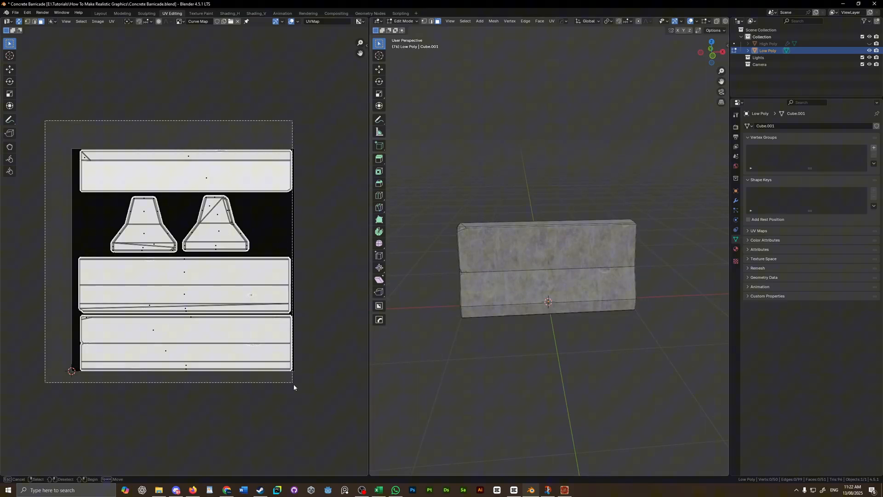
- Select the whole mesh and add a second UV map in the barricade's Object Data properties
key("a")
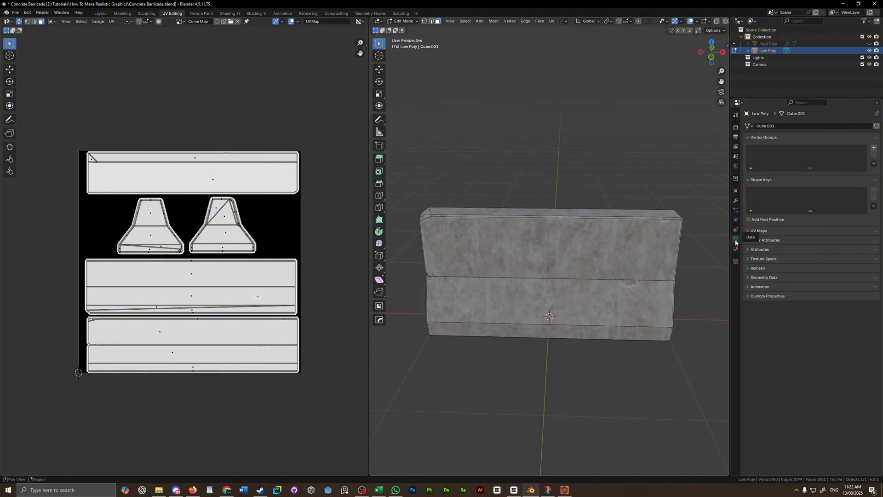
left_click(759, 230)
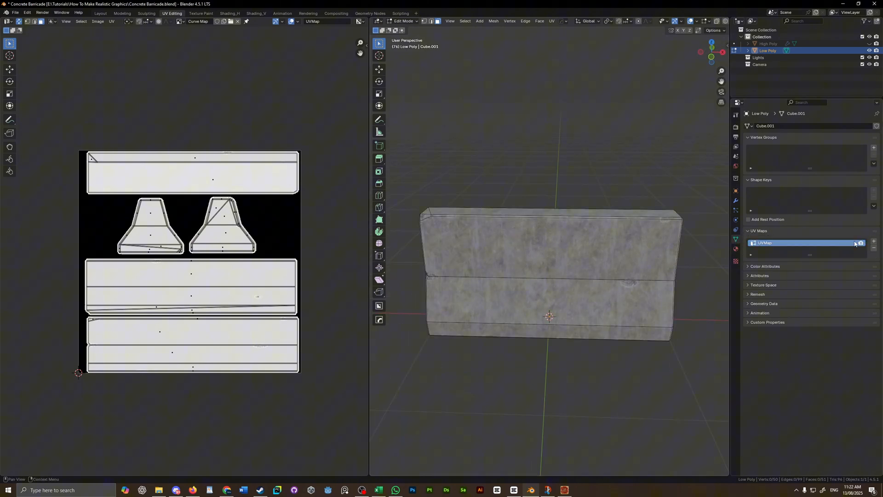
left_click(874, 241)
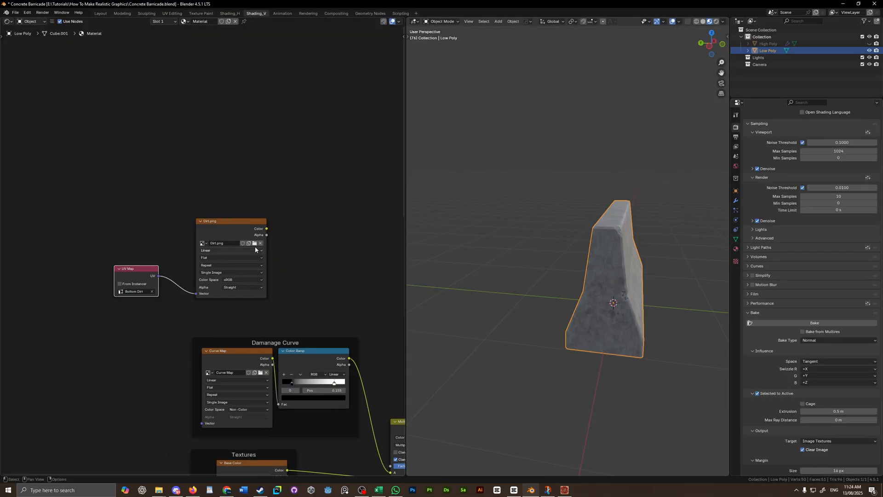
- Make Bottom Dirt the edited UV map, compare with the original UVMap, and Cube Project the mesh UVs
left_click(171, 13)
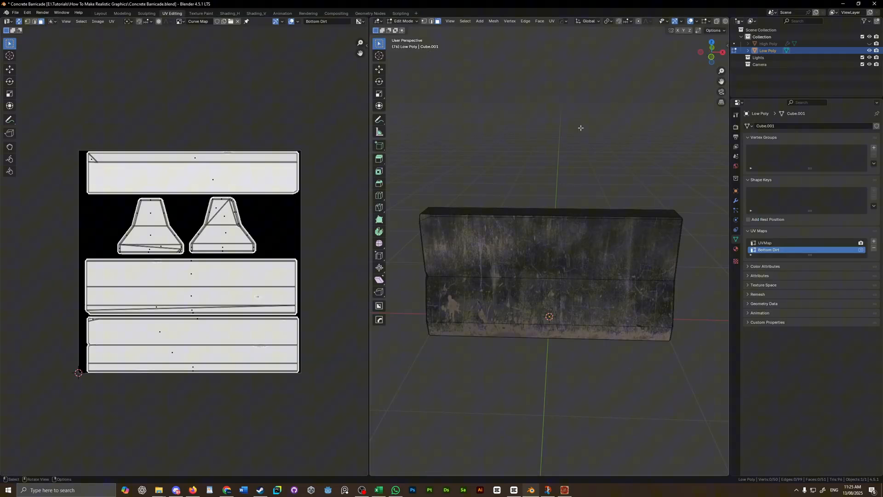
left_click(329, 21)
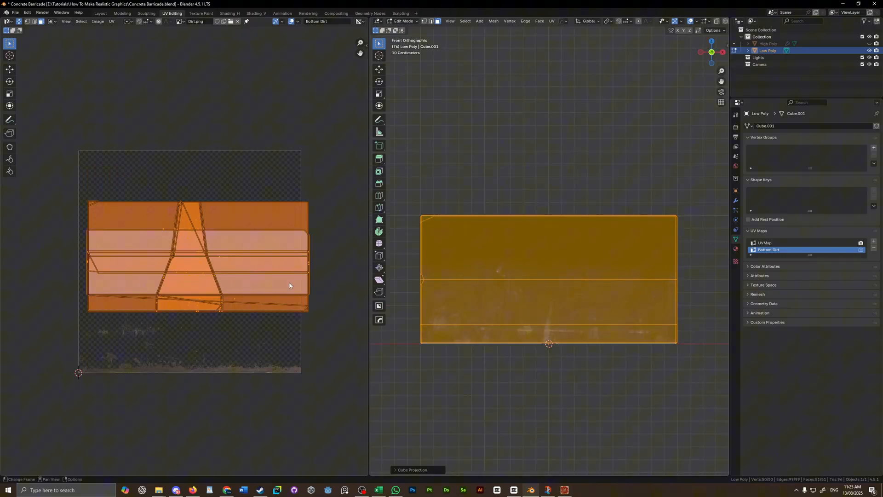
left_click(338, 21)
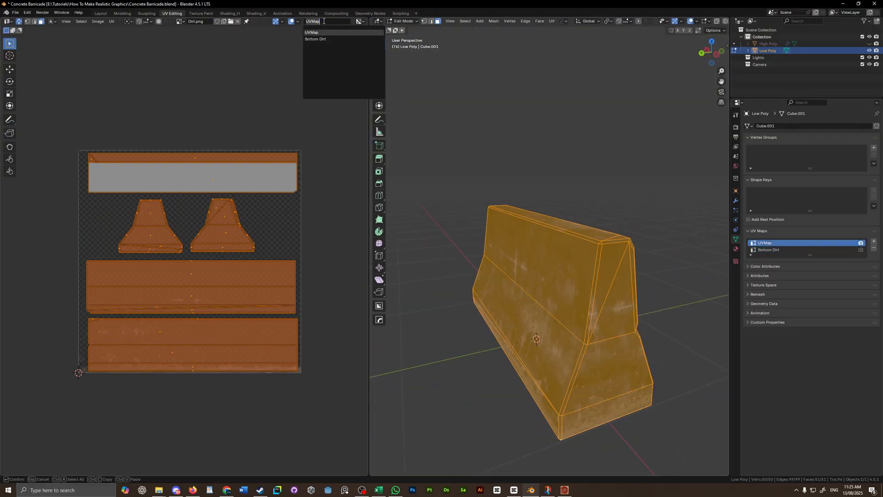
left_click(255, 12)
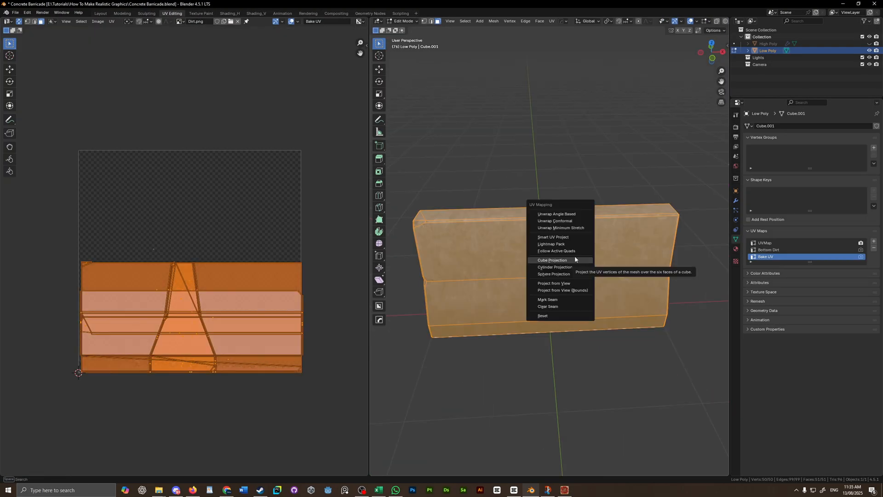
left_click(552, 259)
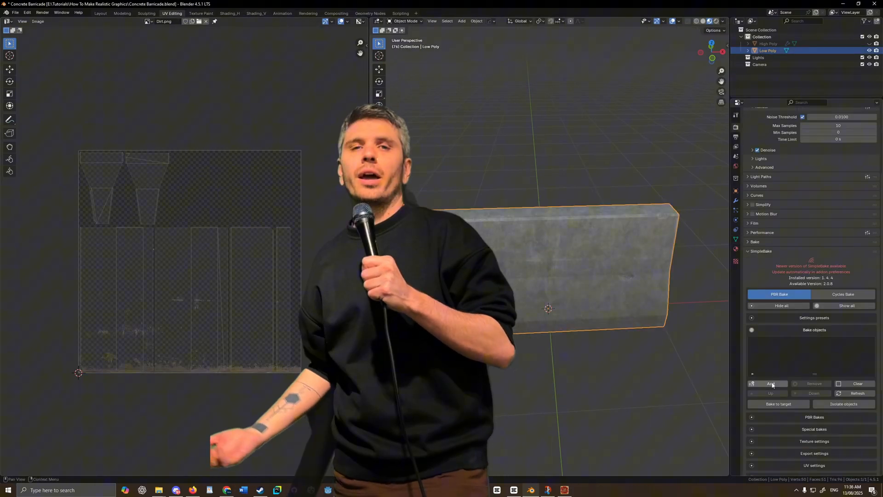
- Queue the Low Poly barricade in SimpleBake with JPG export and review its UV settings
left_click(770, 383)
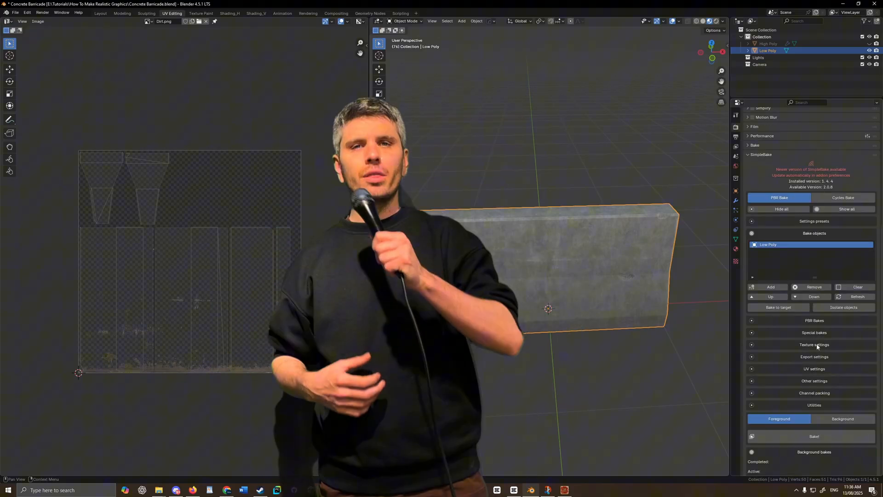
left_click(815, 357)
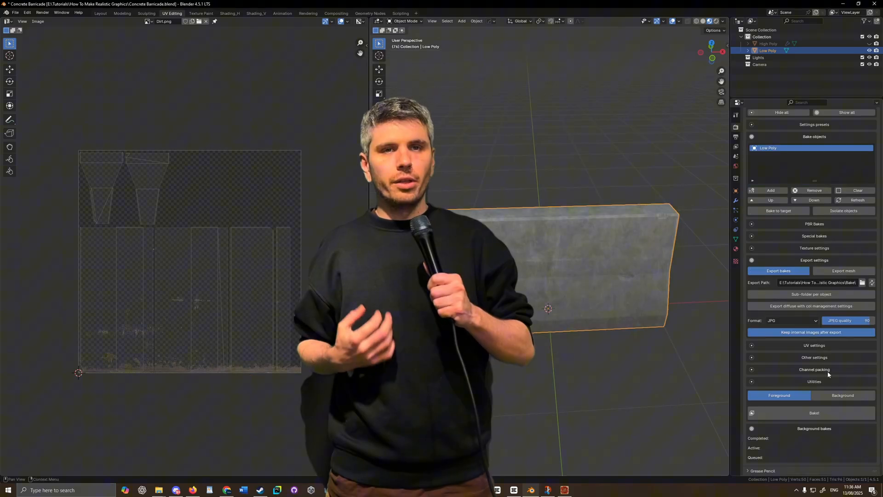
left_click(814, 345)
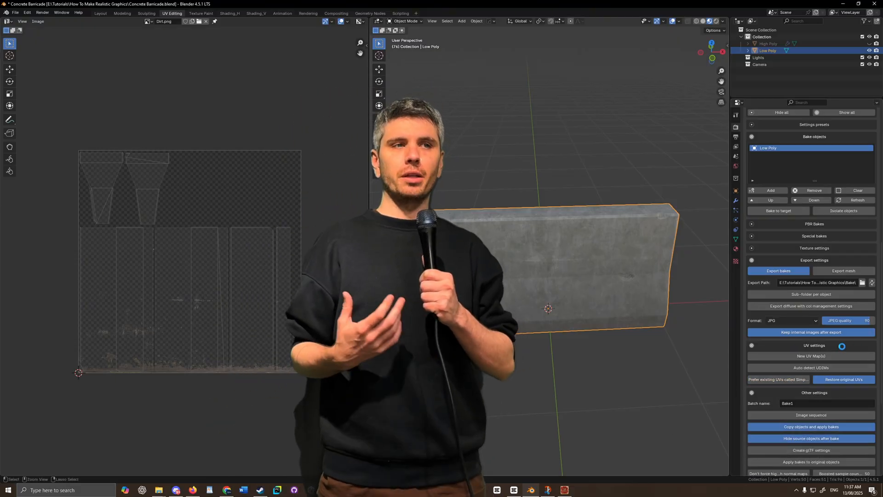
scroll("down", 3)
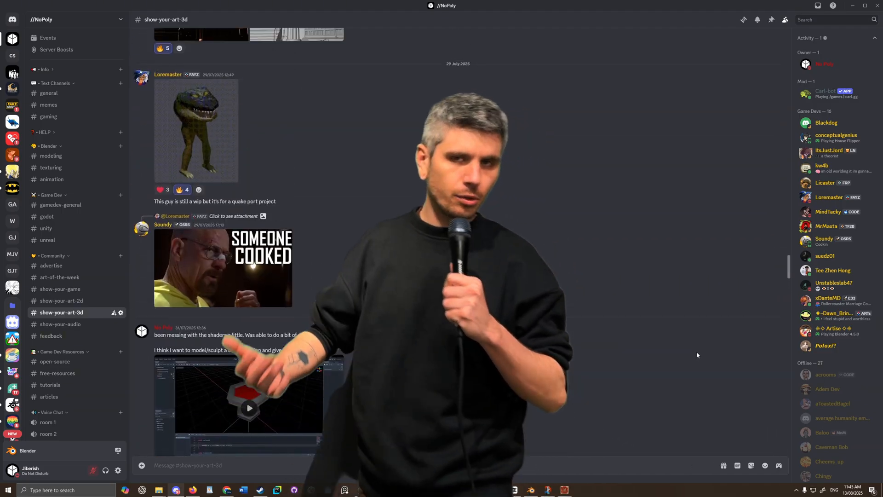
- Browse the show-your-game channel, then settle on the modeling channel in the server sidebar
scroll("down", 3)
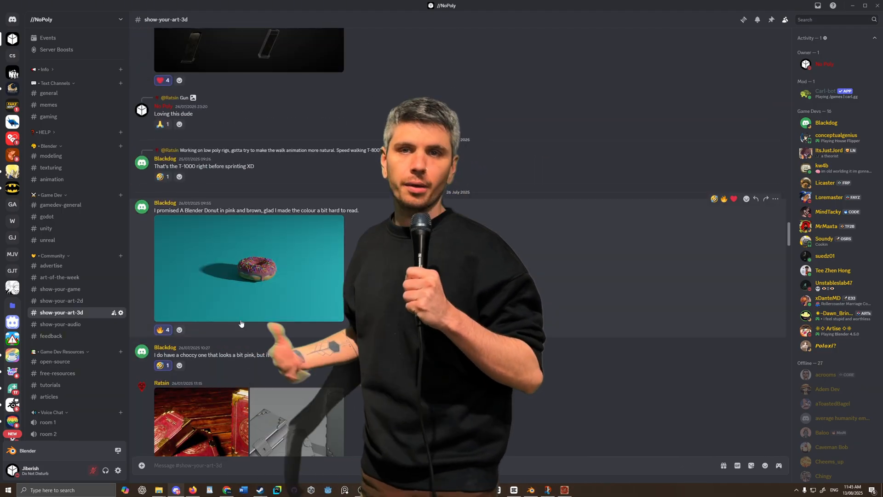
left_click(60, 288)
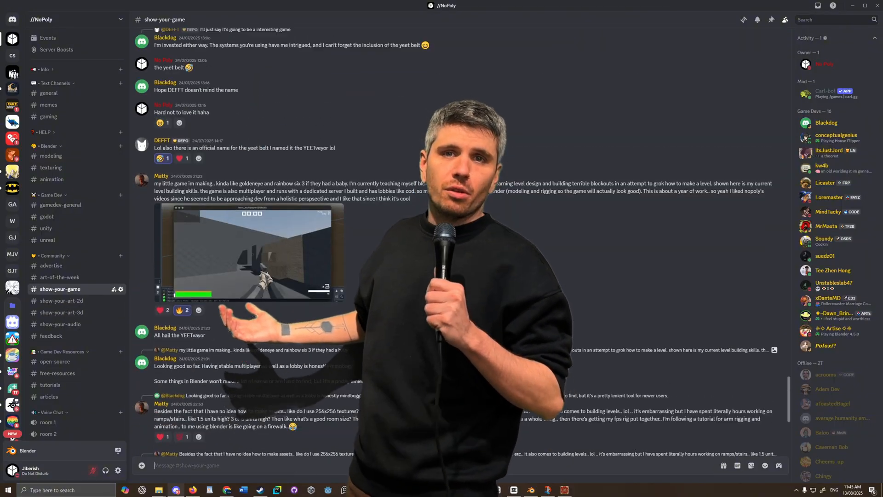
left_click(51, 156)
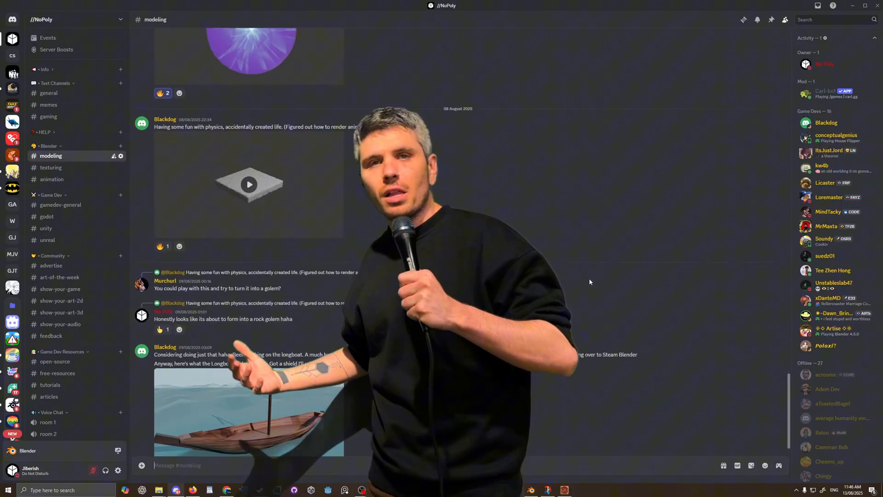